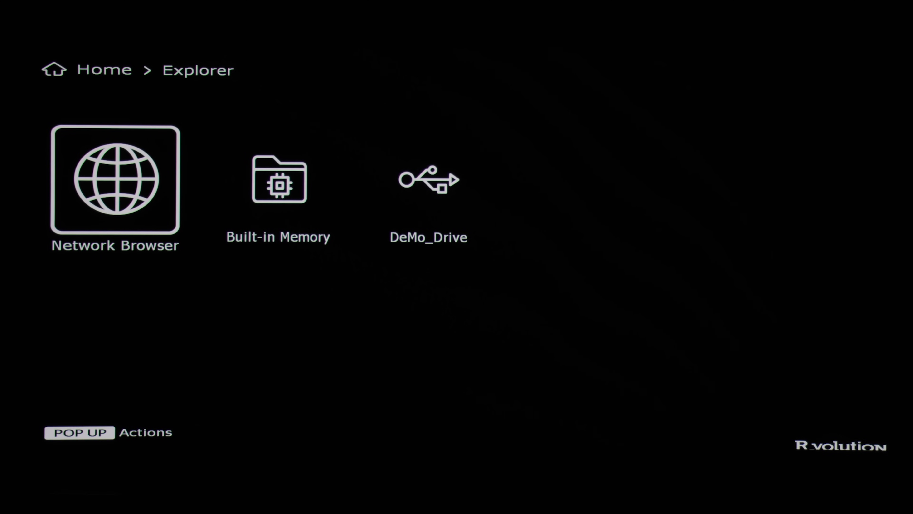
Browse Network Browser > Network Places > WORKGROUP toward the YOUTHMANNAS Test share
click(114, 180)
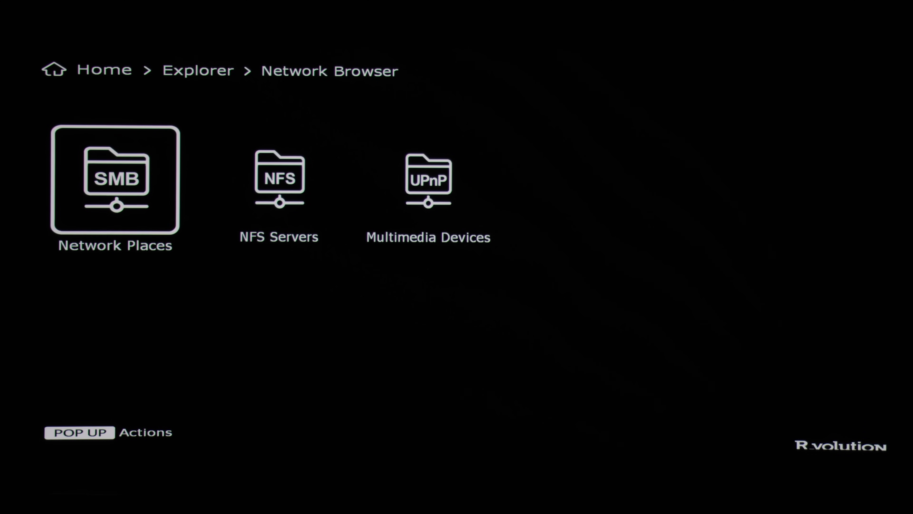
click(115, 179)
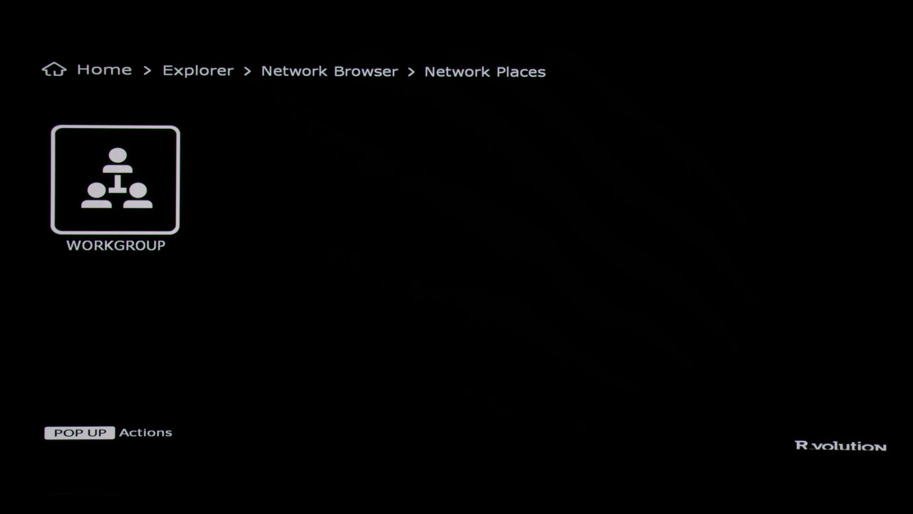
click(115, 181)
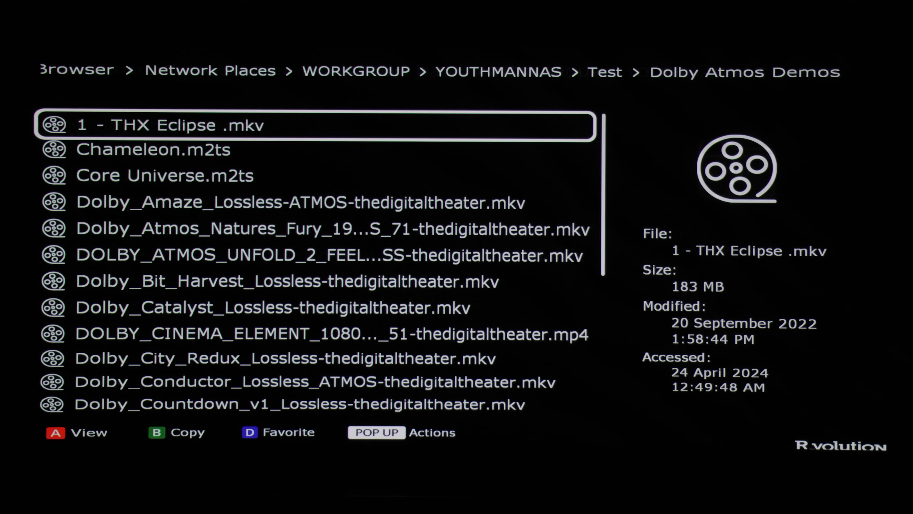
Step through the Dolby Atmos demo files, then back out to the Test folder
key(down)
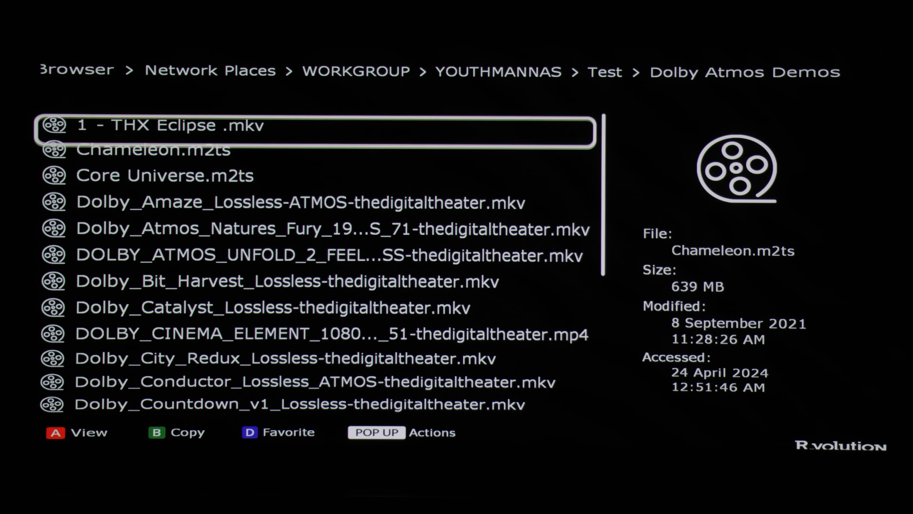
key(Down)
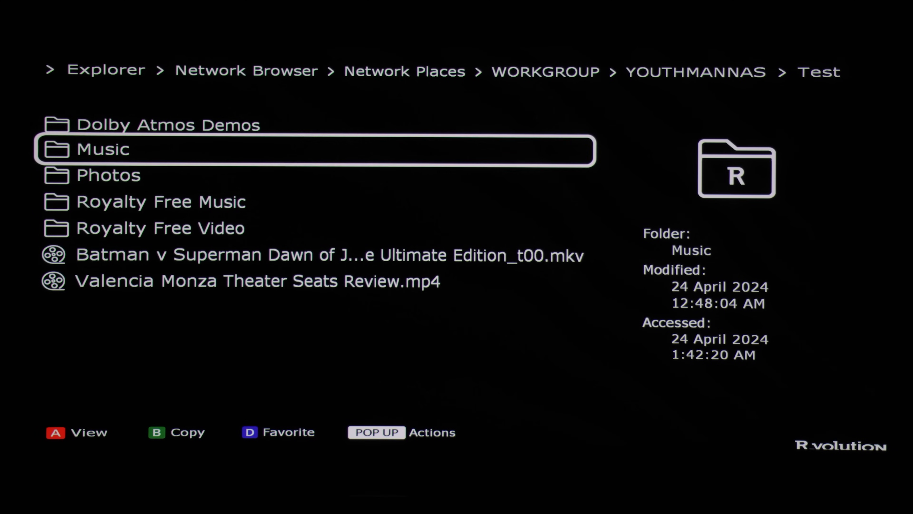
Move past Photos and Royalty Free Music into the Royalty Free Video folder
click(104, 149)
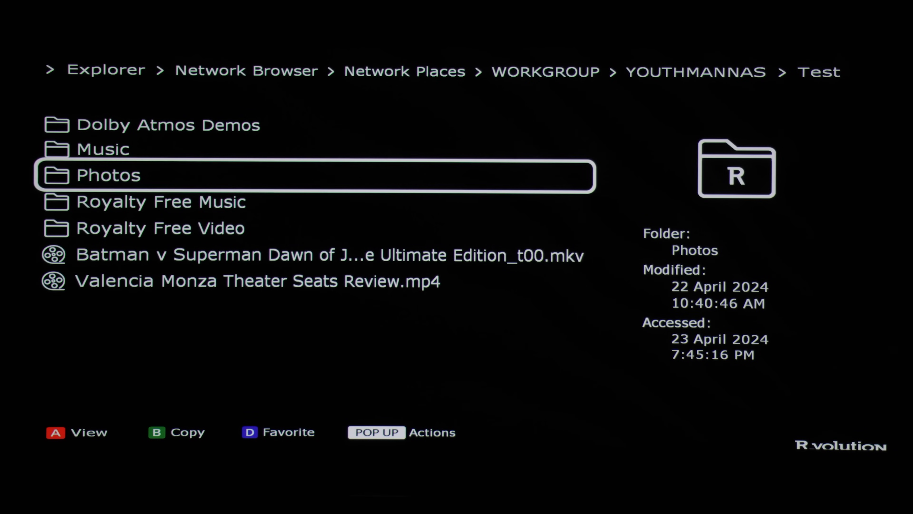
click(160, 201)
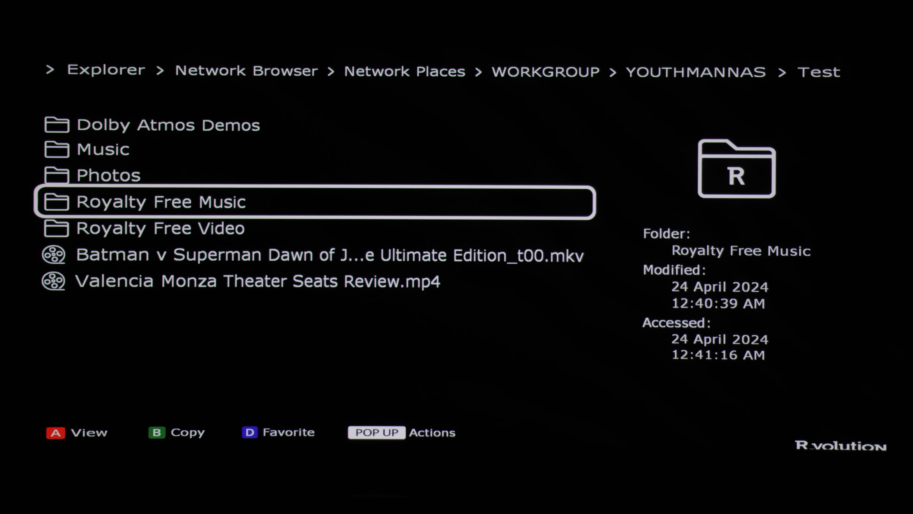
key(Down)
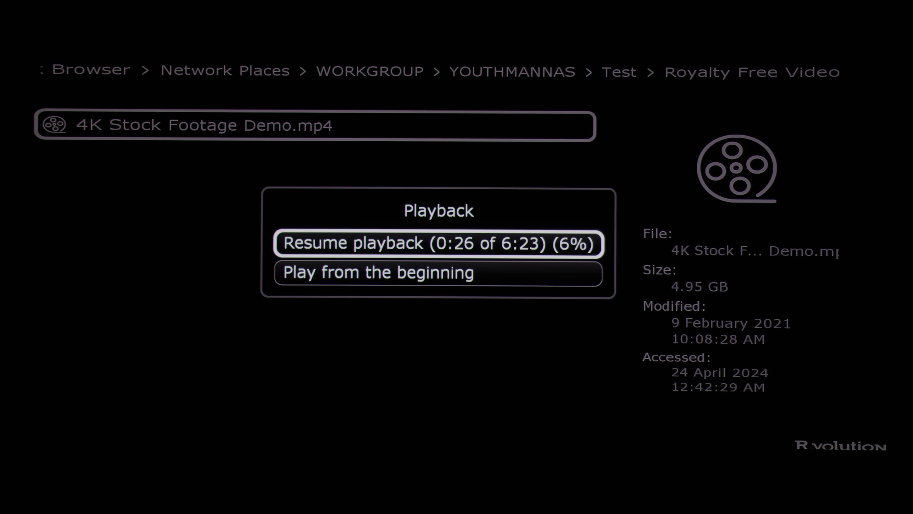
Resume playback of 4K Stock Footage Demo.mp4 from 0:26
click(438, 244)
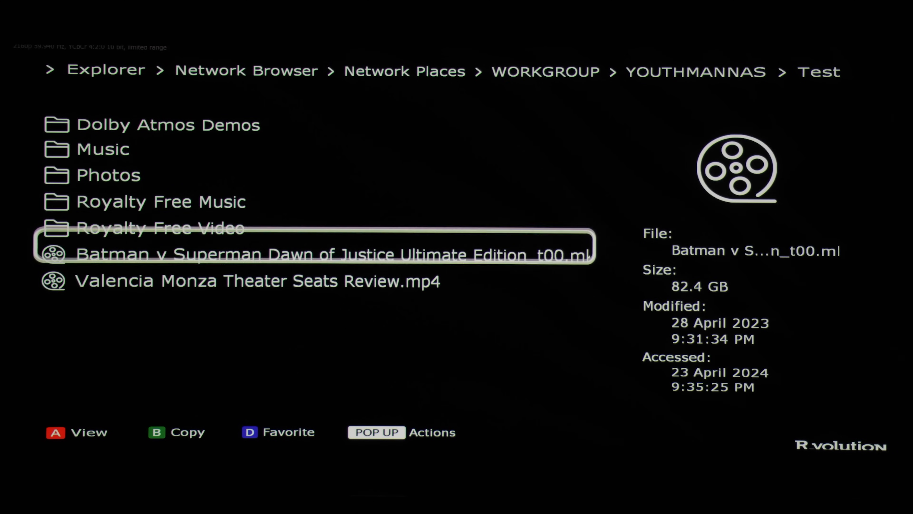
Highlight the Valencia Monza Theater Seats Review video, then back out to the Network Browser
key(Down)
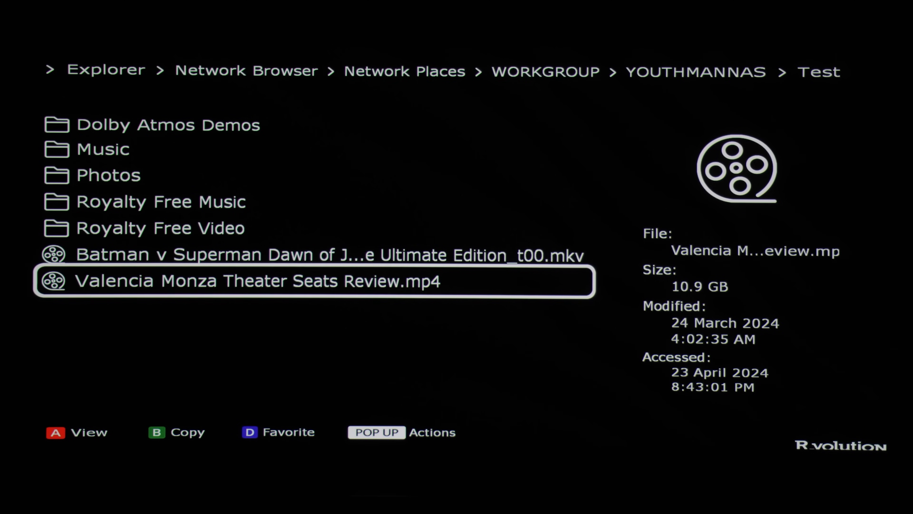
key(up)
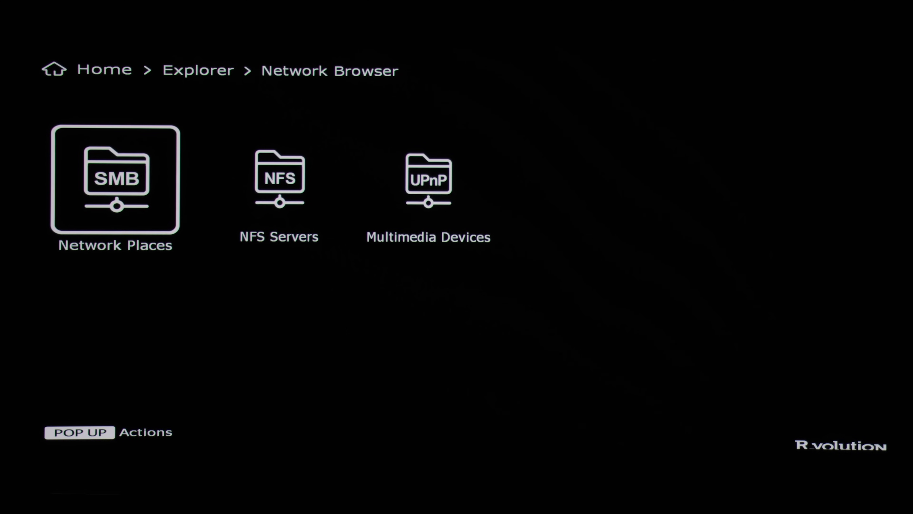
Browse NFS Servers and enter the NAS at 192.168.4.123 toward /volume1/Test
key(Right)
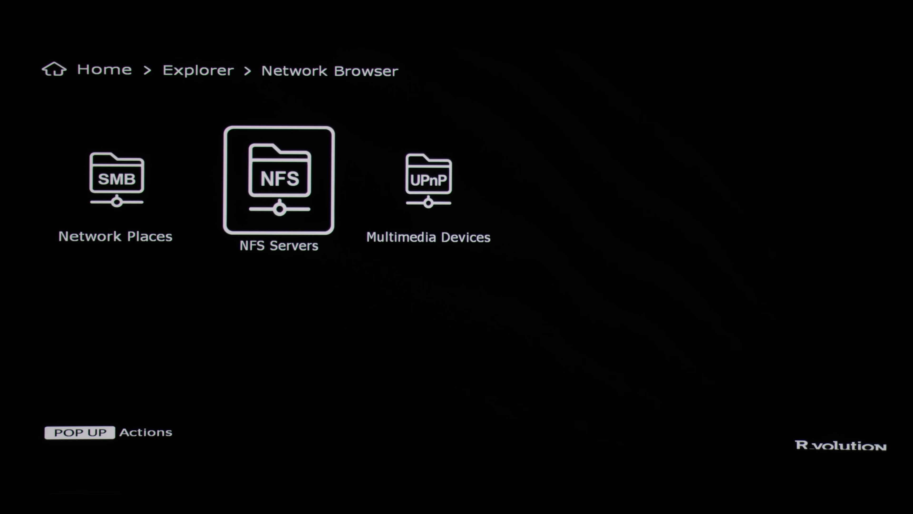
click(278, 181)
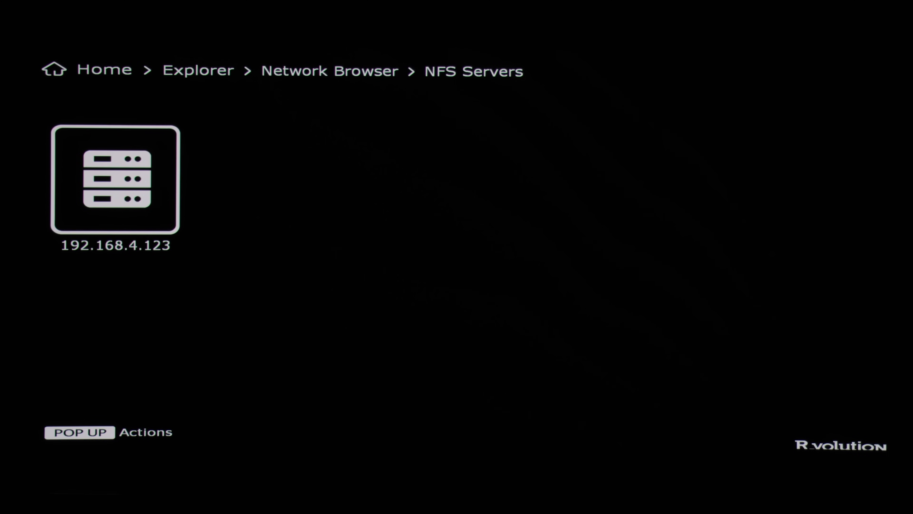
click(115, 181)
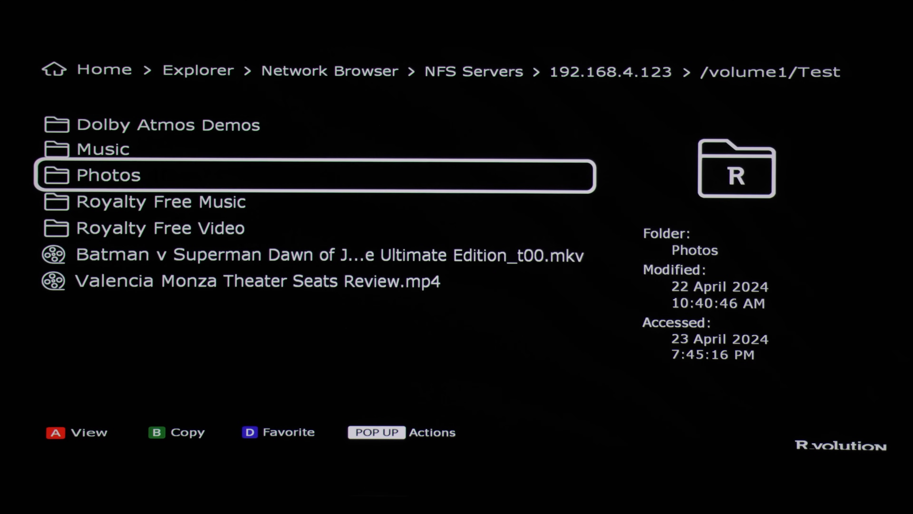
click(160, 201)
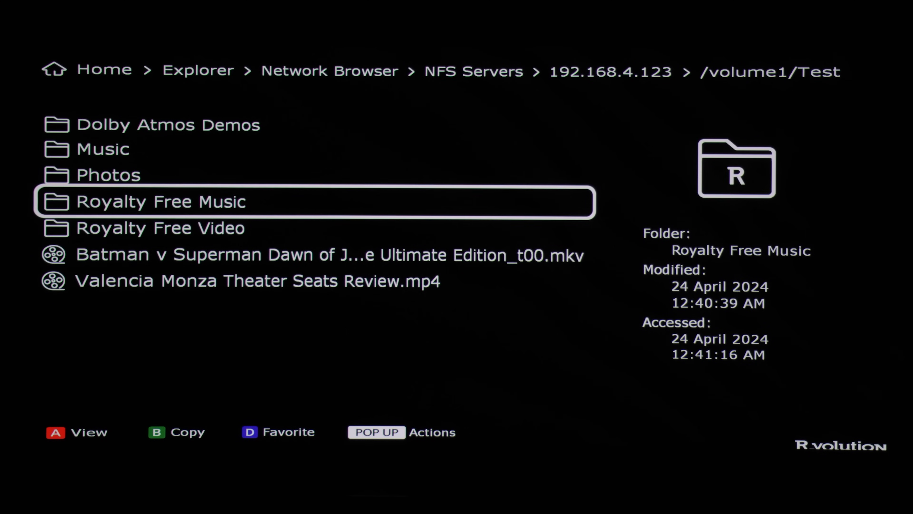
click(160, 228)
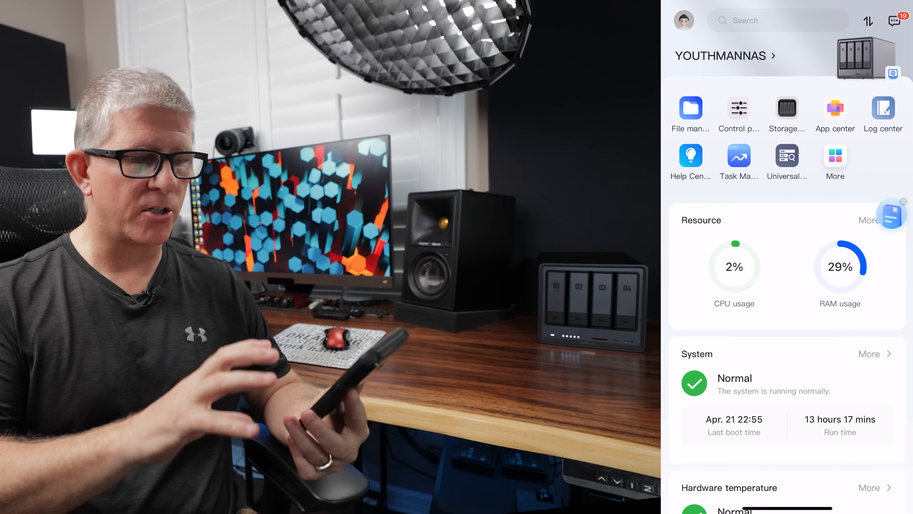
Preview the Bahamas Cruise_189 yacht photo from Personal folder > Photos, then return
scroll(down, 3)
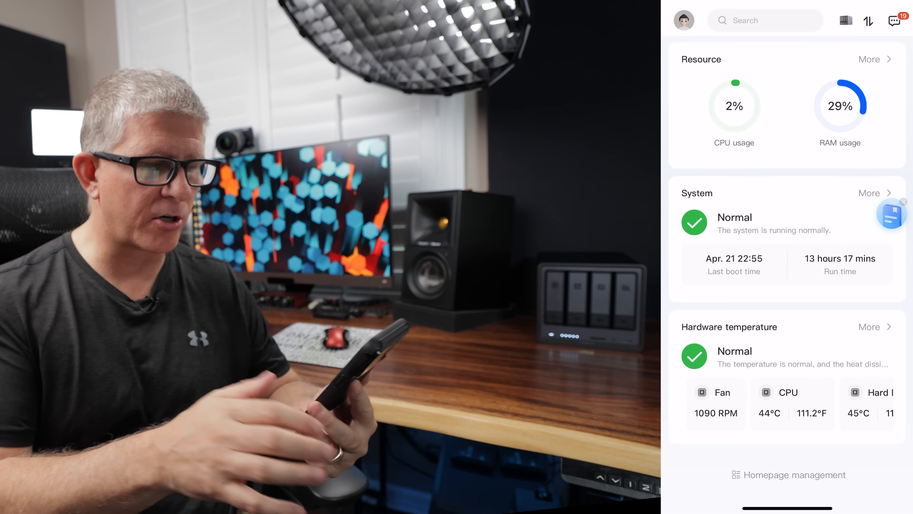
click(847, 20)
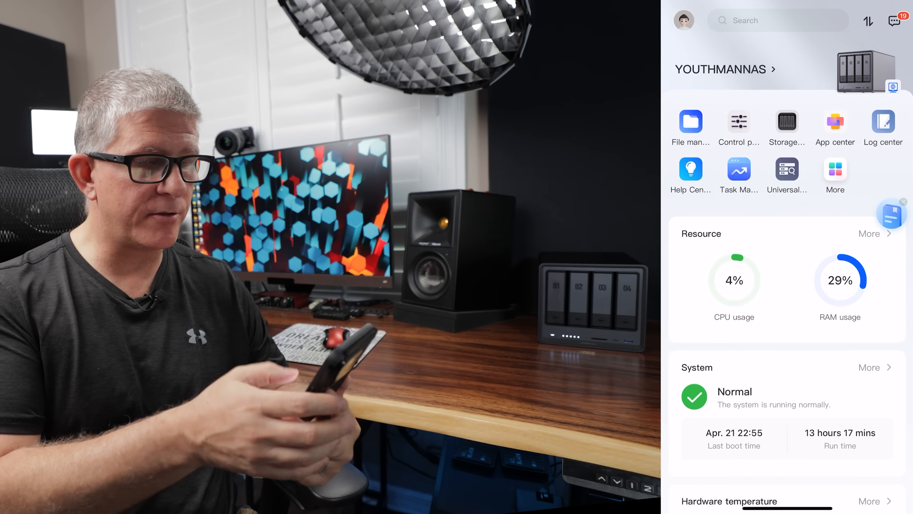
click(691, 123)
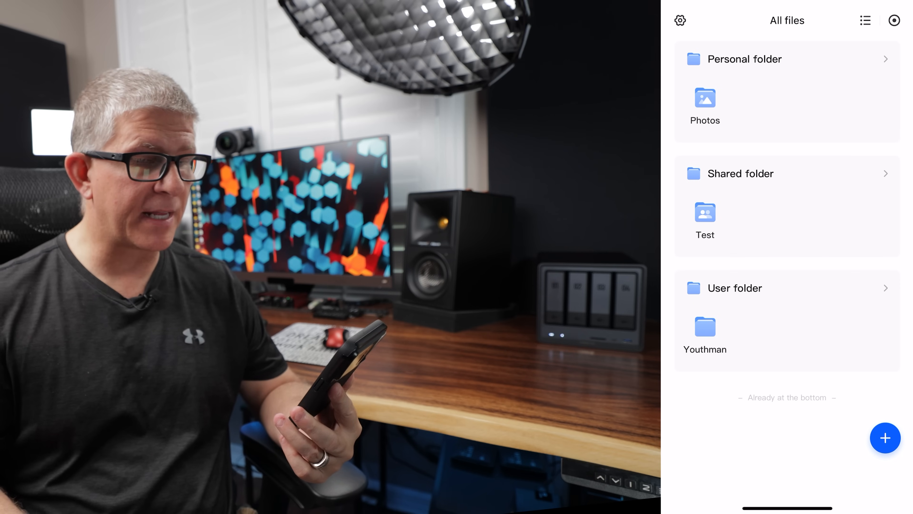
click(705, 107)
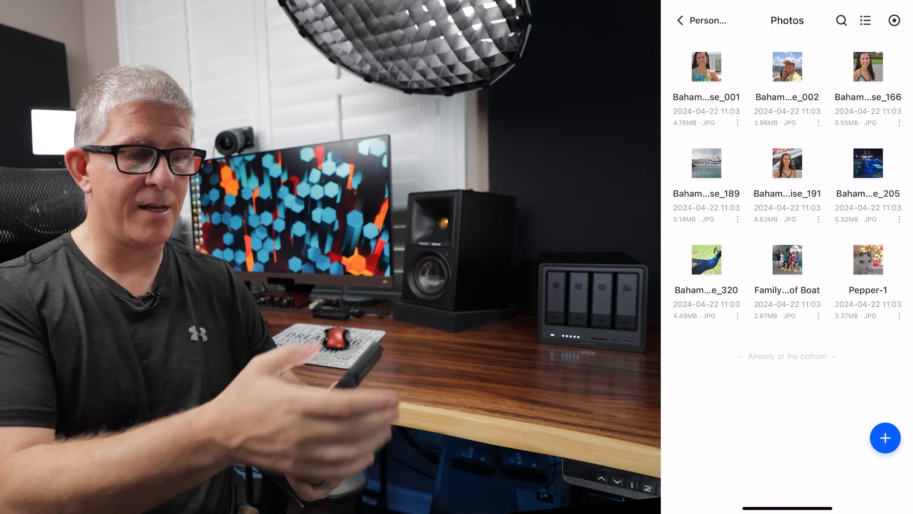
click(787, 67)
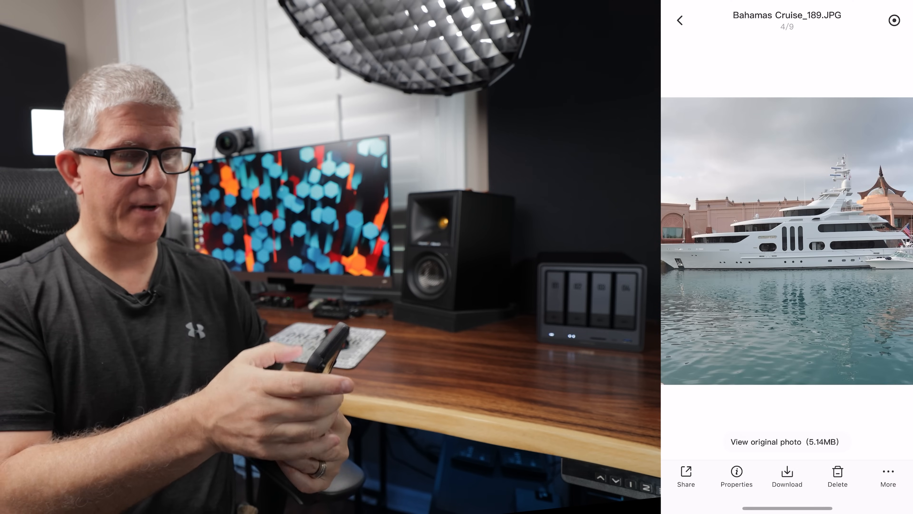
click(679, 20)
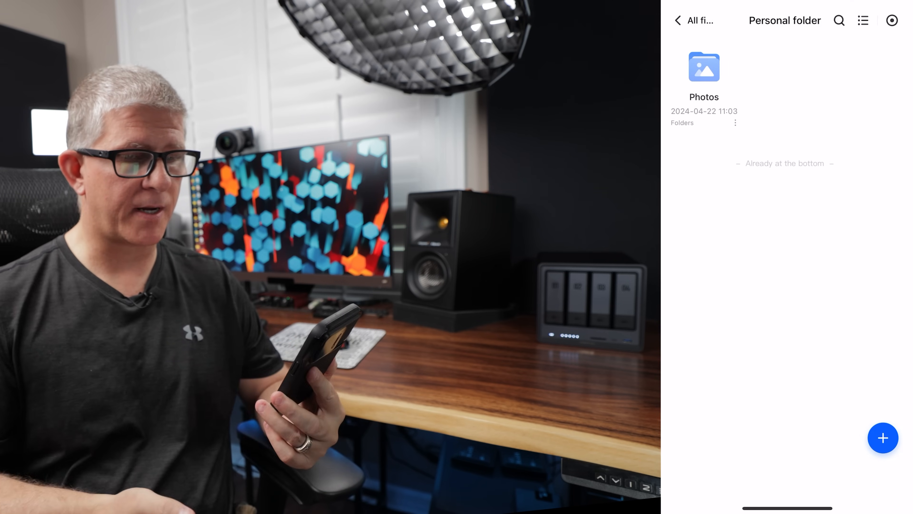
Go back to All files and enter the shared Test folder with its videos
click(678, 20)
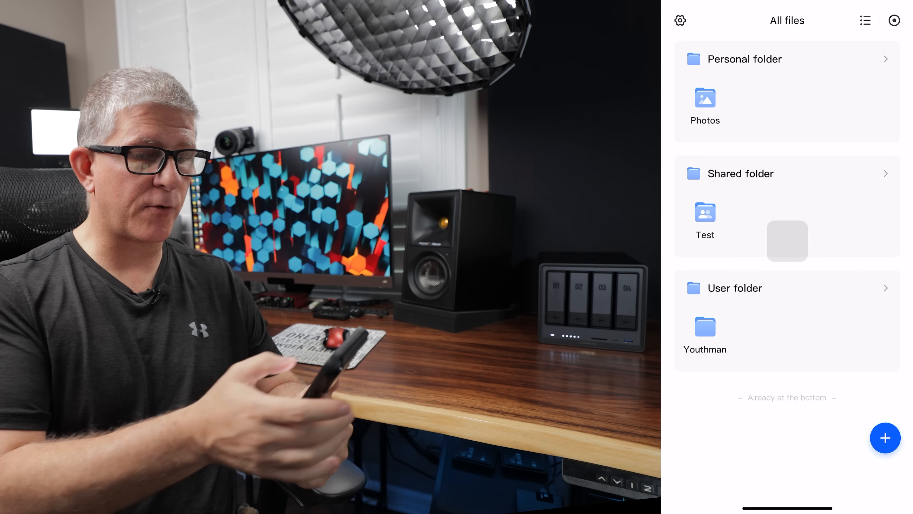
click(705, 218)
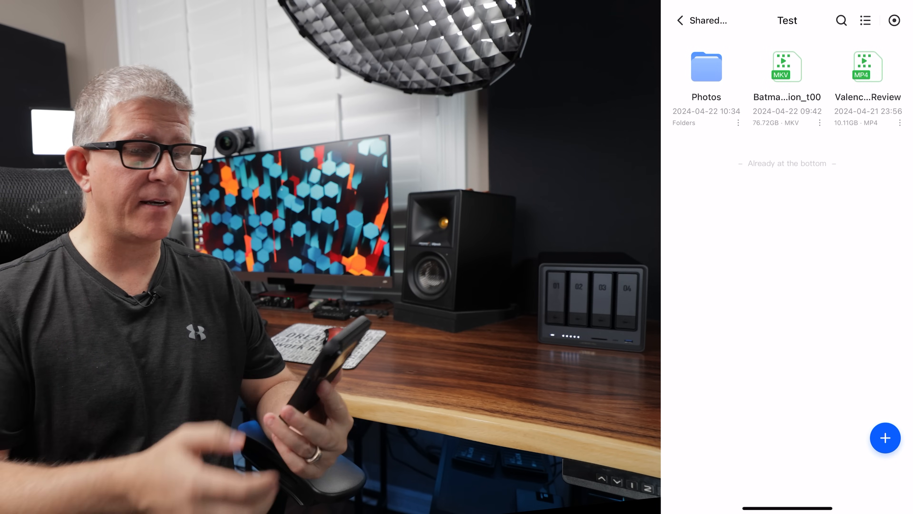
click(867, 66)
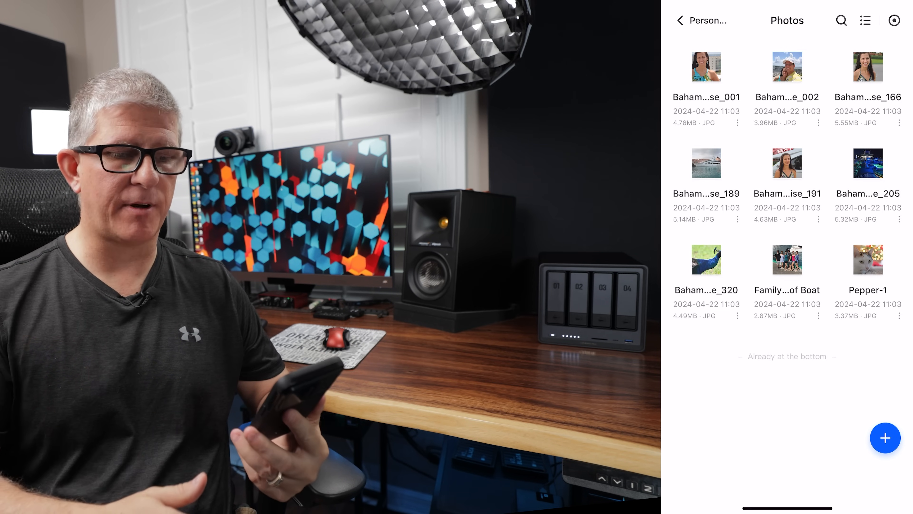
Preview Bahamas Cruise_001.JPG, return to the photo grid, then to the NAS dashboard
click(706, 66)
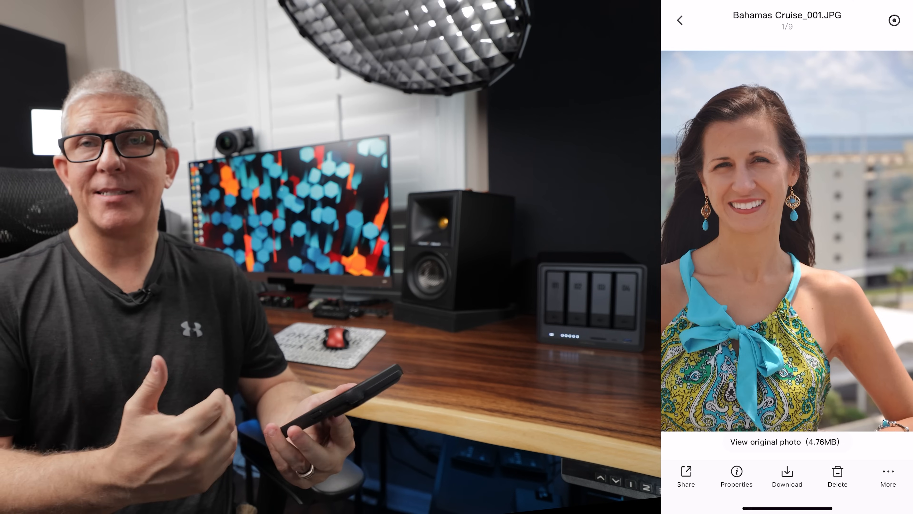
click(679, 20)
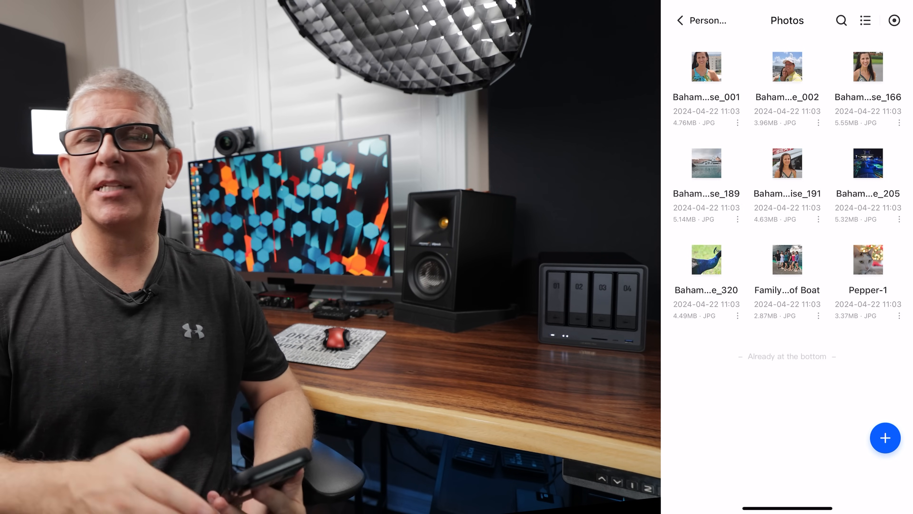
click(680, 20)
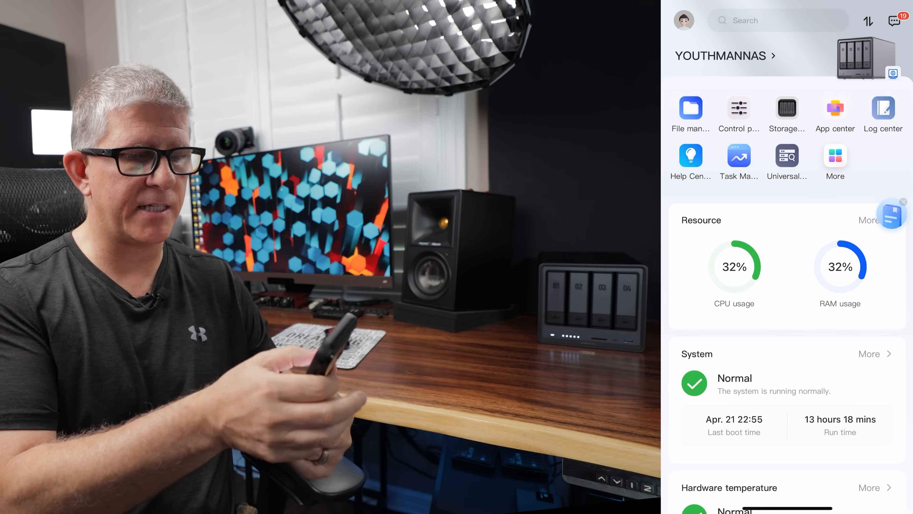
click(786, 113)
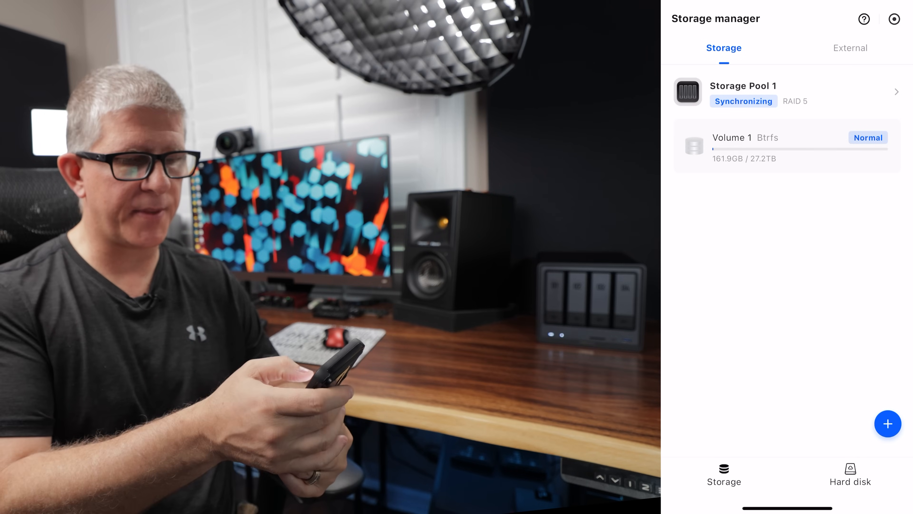
click(787, 92)
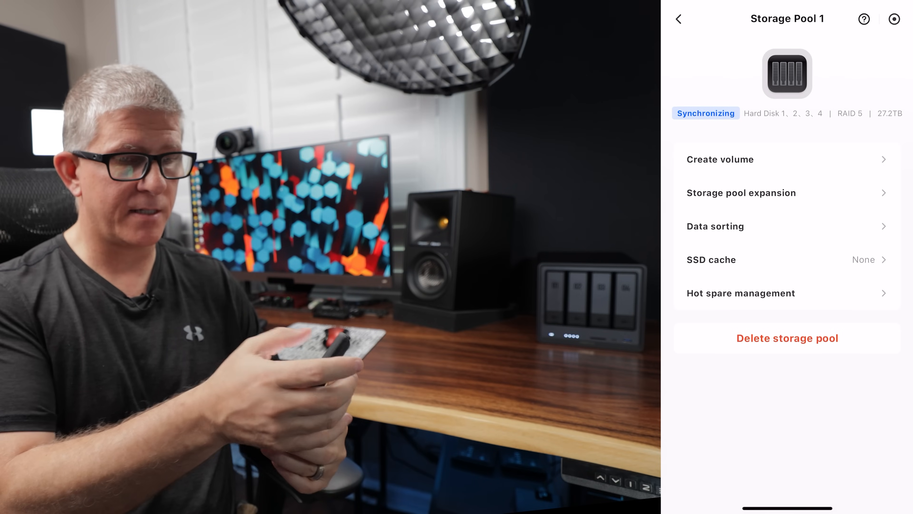
click(679, 19)
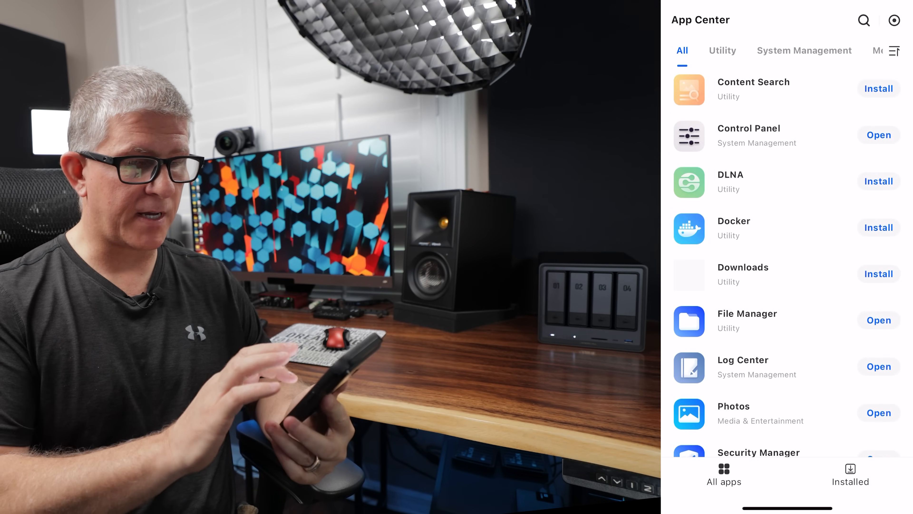
scroll(down, 3)
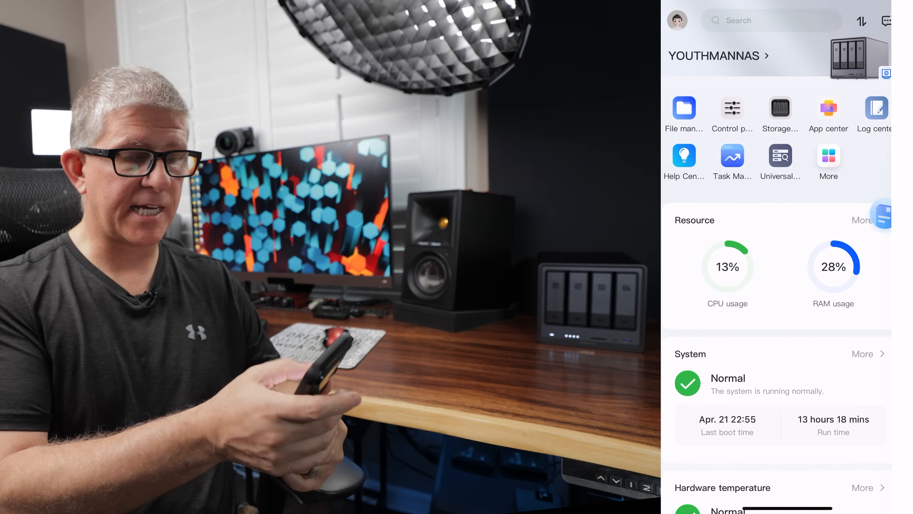
click(732, 156)
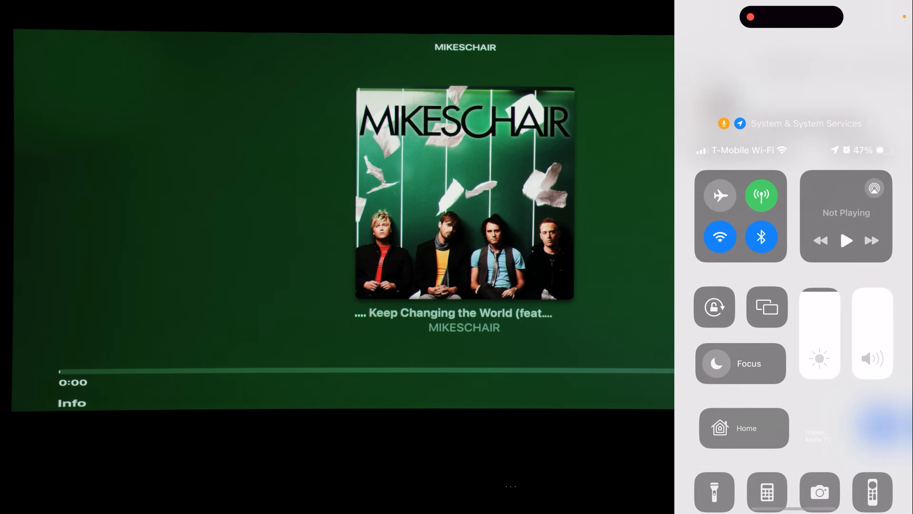
Start Screen Mirroring from Control Center and choose a display such as Living Room TV
click(767, 307)
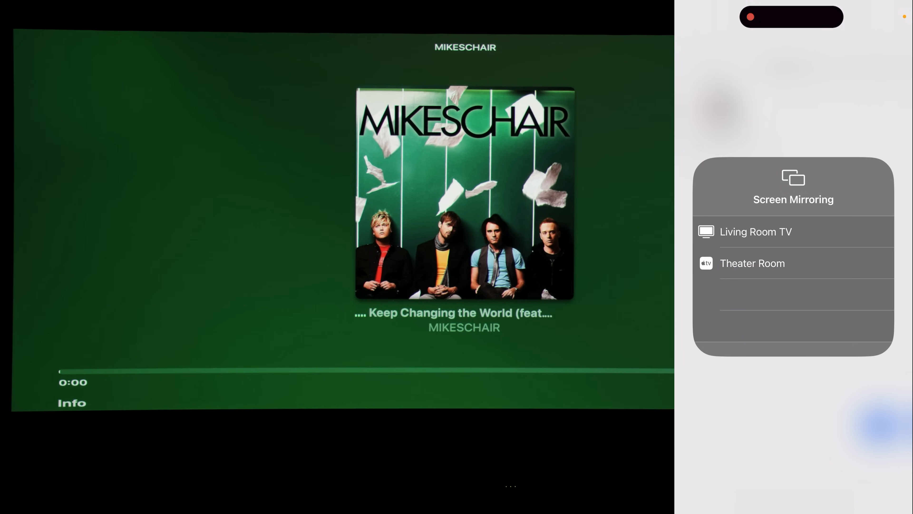
click(752, 263)
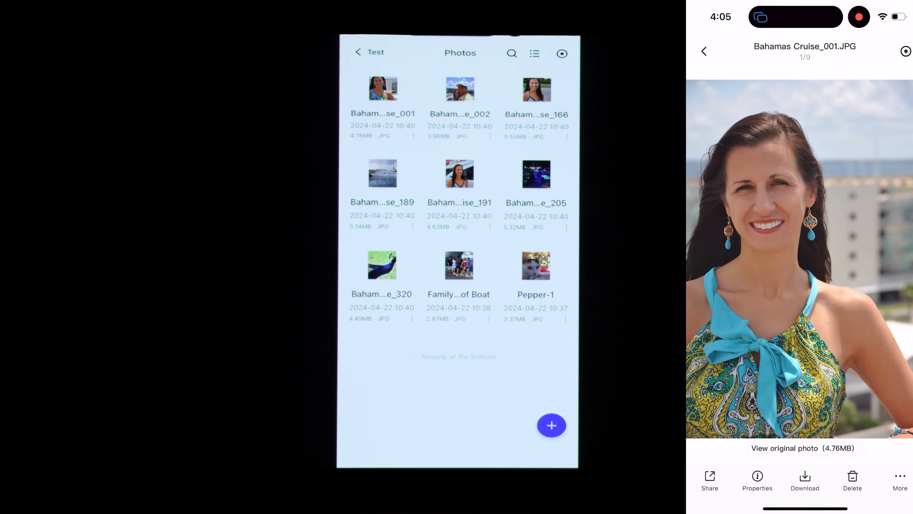
Show Bahamas Cruise_001.JPG from Test > Photos full screen on the mirrored TV
click(383, 88)
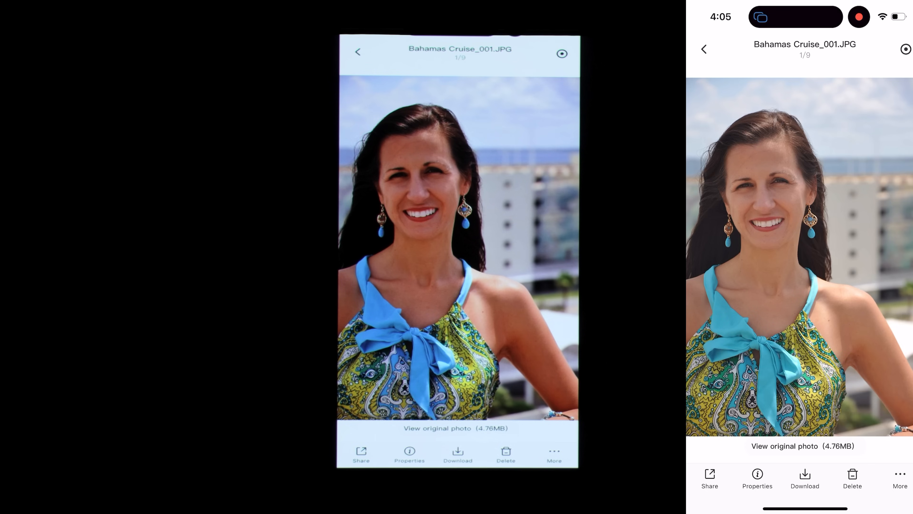